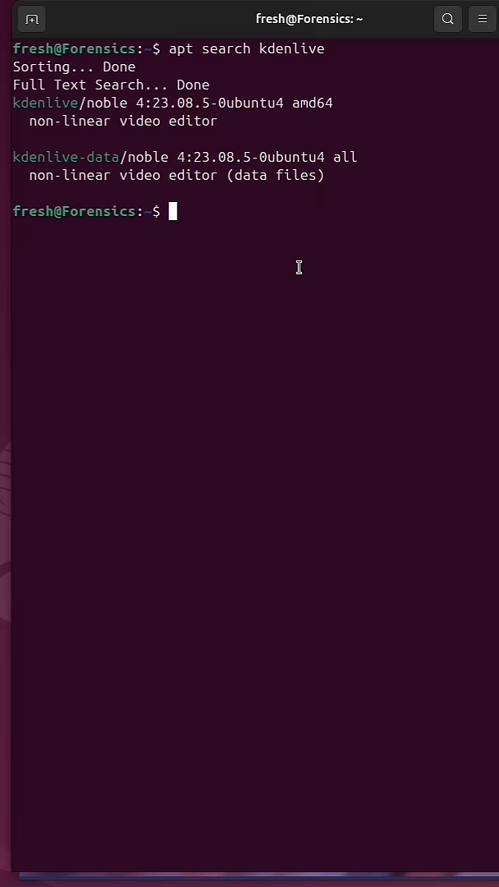
# - Run 'apt info kdenlive' to read the package details, then clear the screen
pyautogui.doubleClick(66, 102)
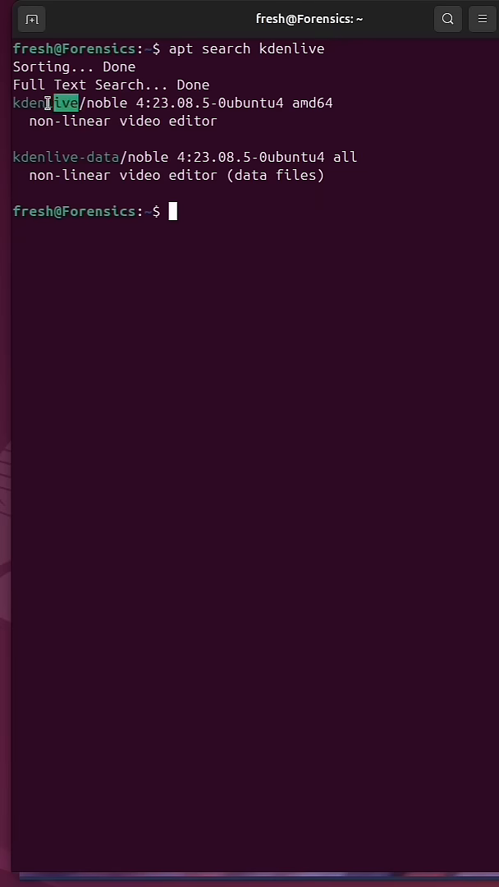
pyautogui.write('apt')
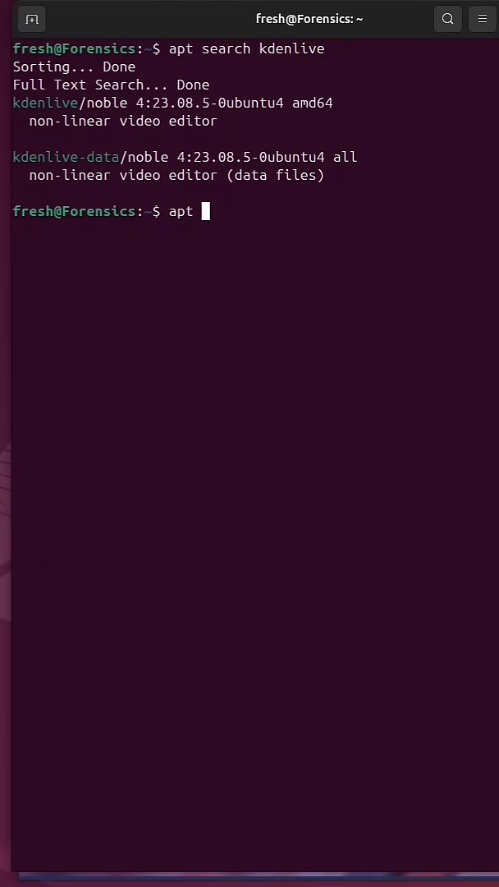
pyautogui.write('info kden')
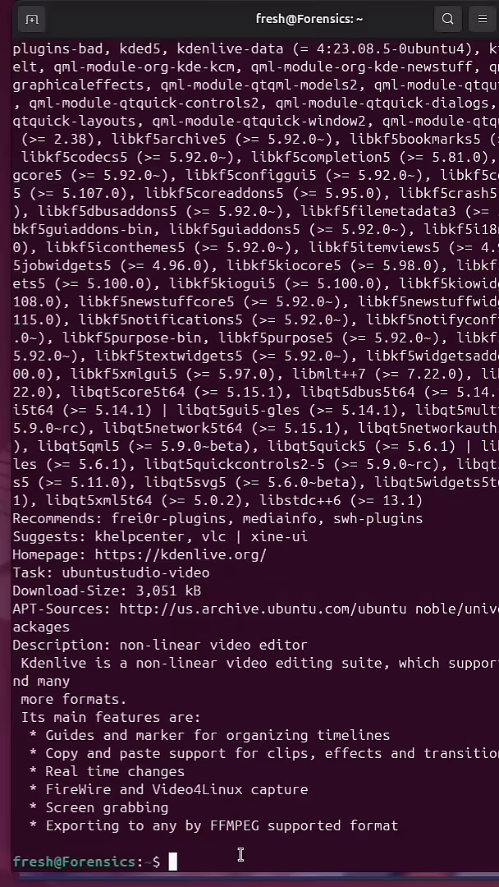
pyautogui.write('clear')
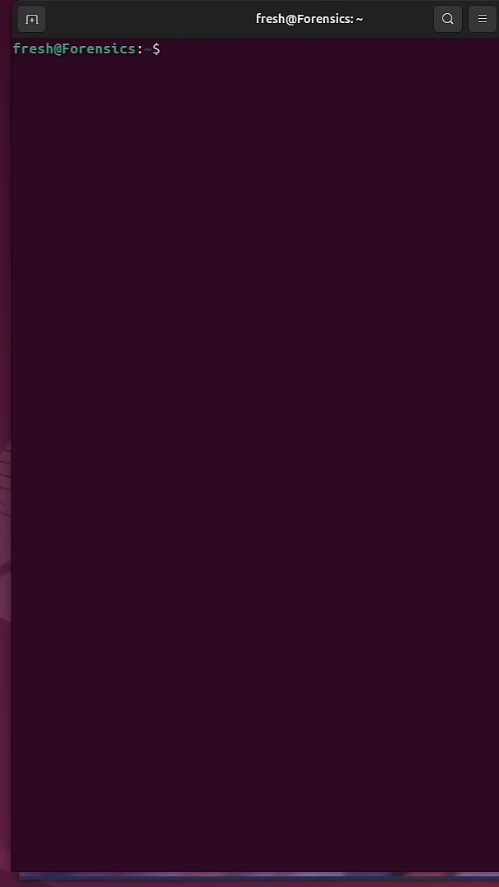
pyautogui.moveTo(237, 854)
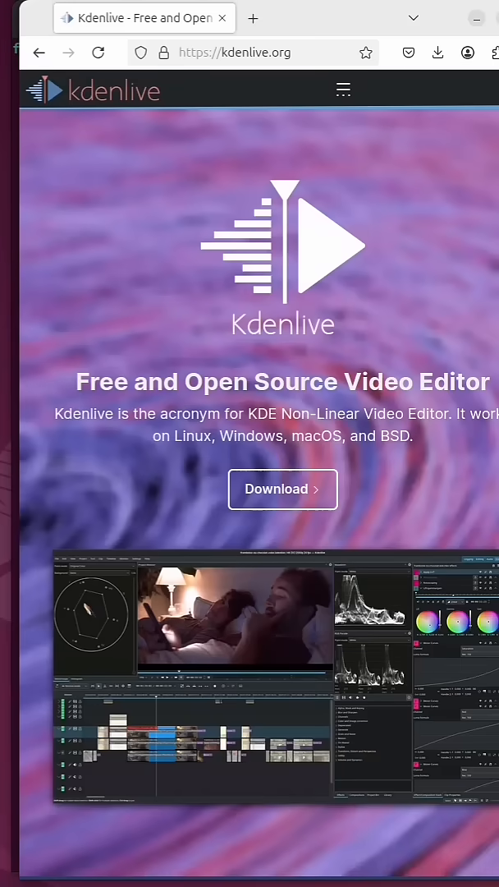
pyautogui.moveTo(134, 378)
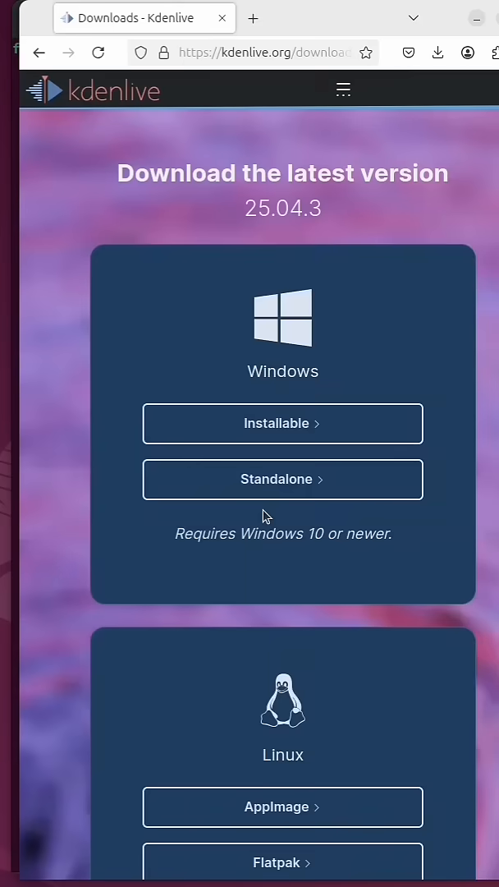
# - Scroll the downloads page down to the Linux section with AppImage and Flatpak options
pyautogui.scroll(-3)
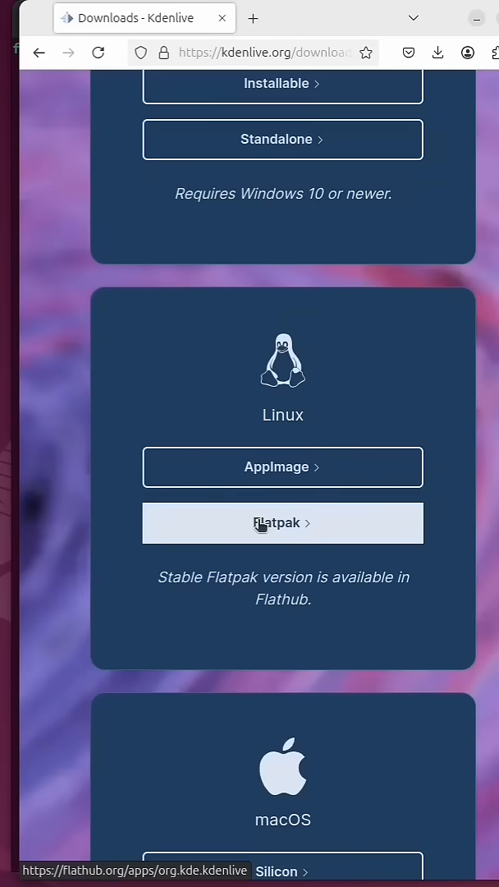
pyautogui.scroll(-3)
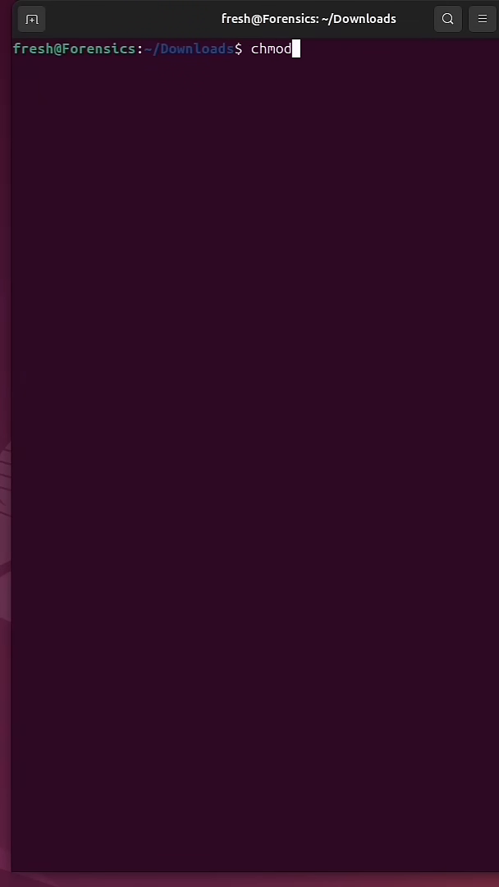
# - Make kdenlive-25.04.3-x86_64.AppImage executable with chmod +x
pyautogui.write('+x')
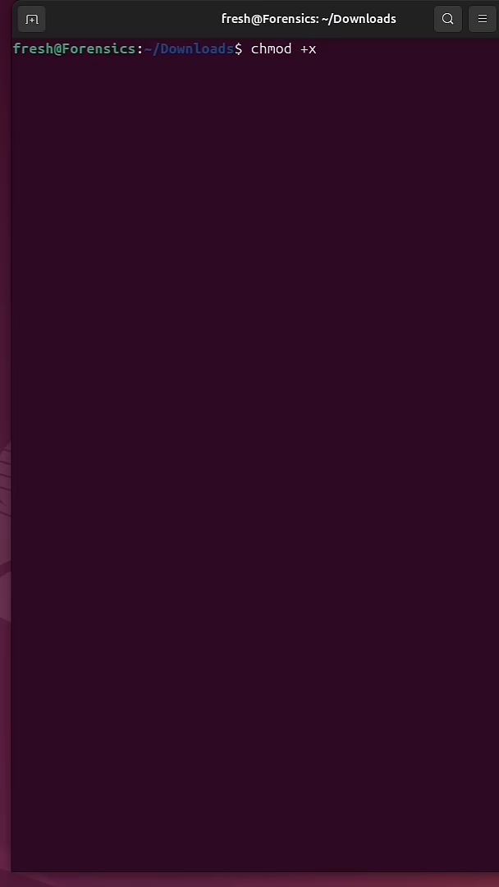
pyautogui.write('kdenlive-25.04.3-x86_')
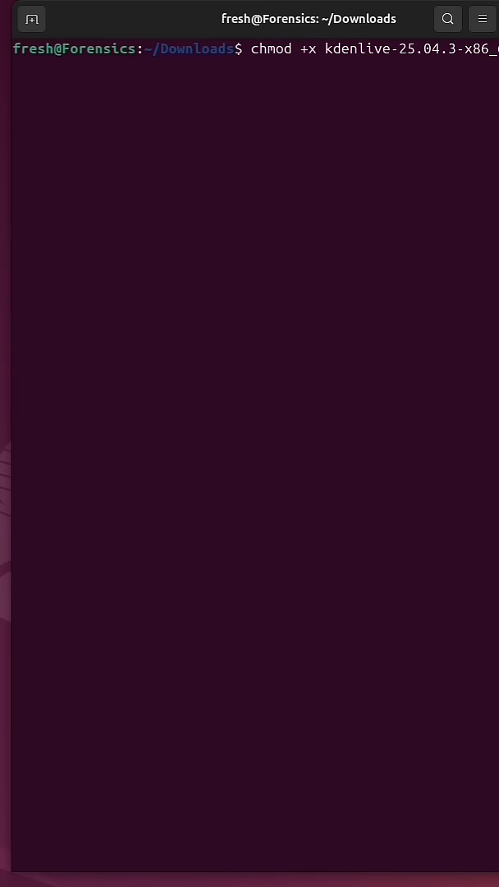
pyautogui.press('Return')
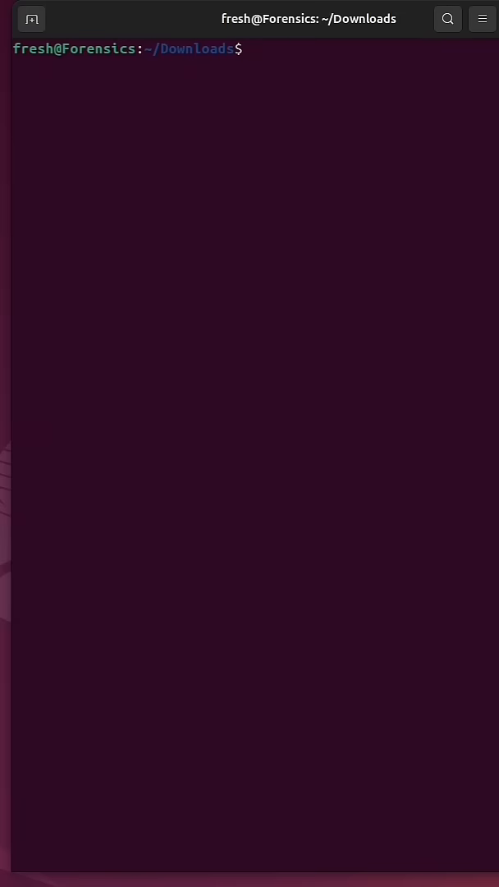
# - Run ./kdenlive-25.04.3-x86_64.AppImage to launch Kdenlive
pyautogui.write('./kdenlive-25.04.3-x86_64.AppImage')
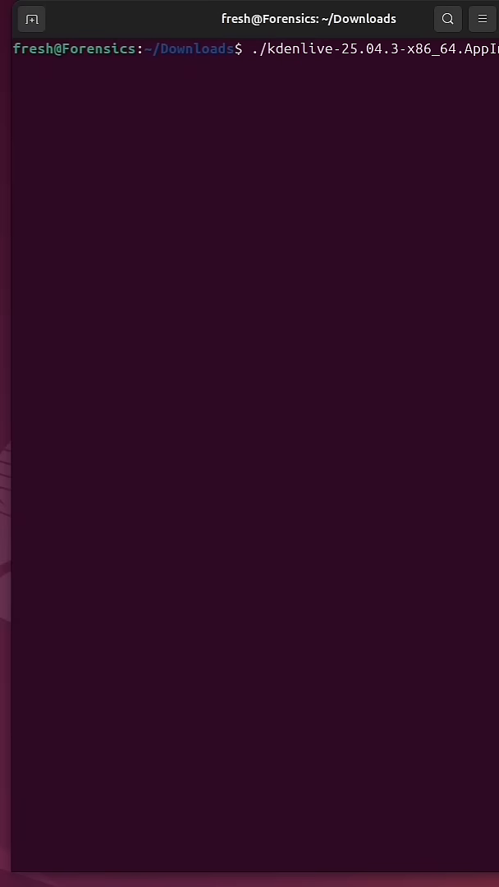
pyautogui.press('Return')
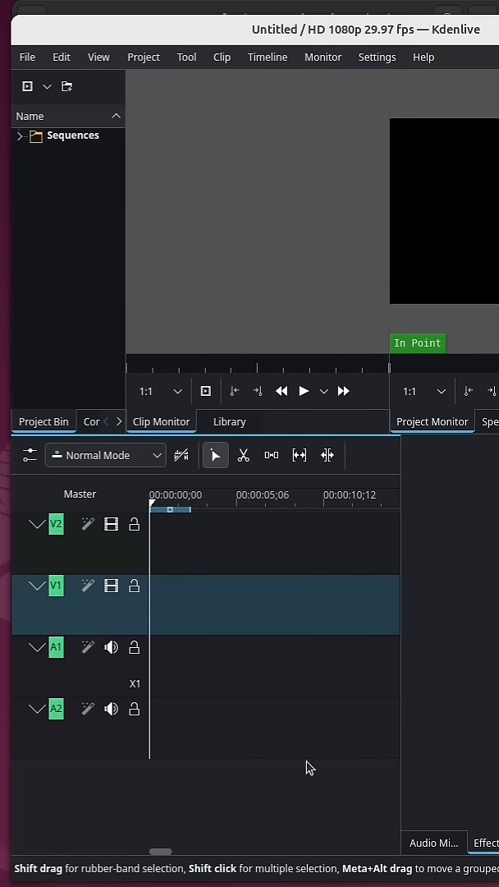
pyautogui.moveTo(287, 760)
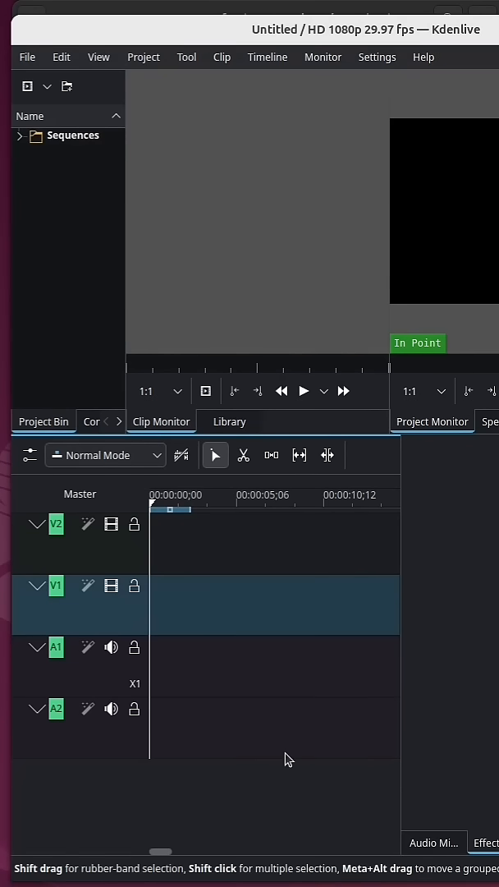